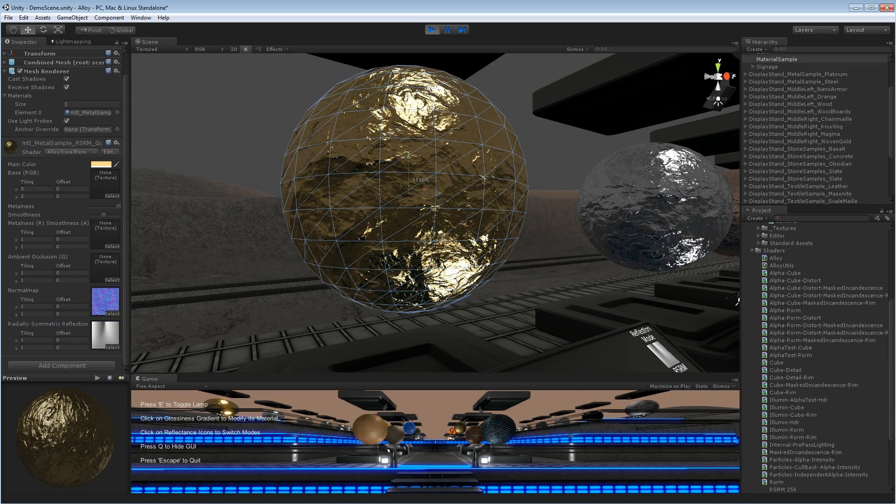
- Ping the RSRM 256 reflection texture from the gold material to show its import settings
{"action": "left_click", "coordinate": [783, 433]}
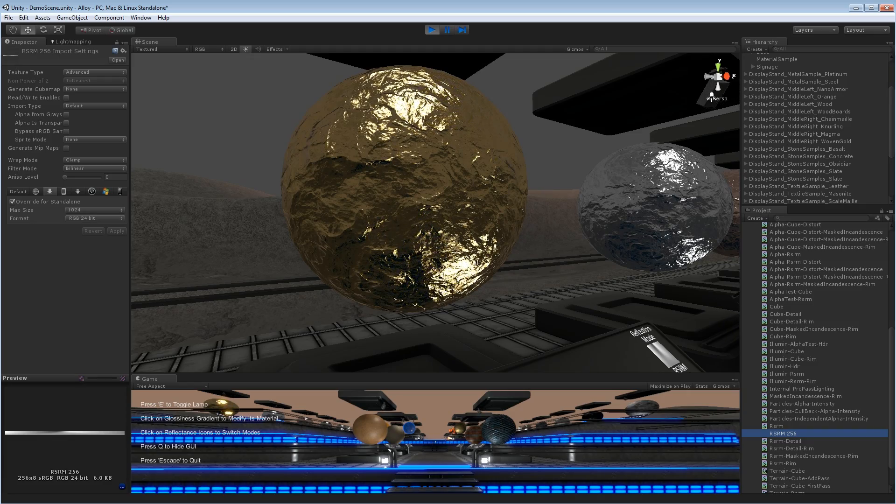
- Clear the texture selection, then select the MaterialSample sphere to show its Alloy material
{"action": "left_click", "coordinate": [776, 59]}
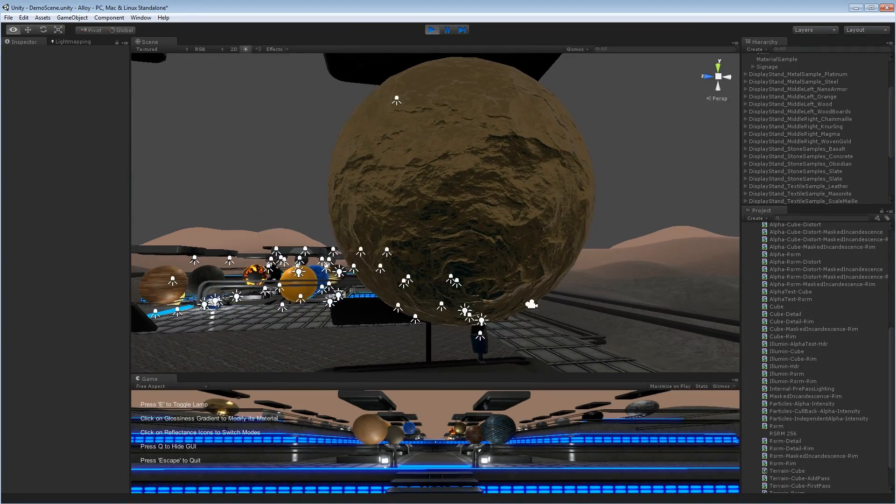
{"action": "left_click", "coordinate": [777, 59]}
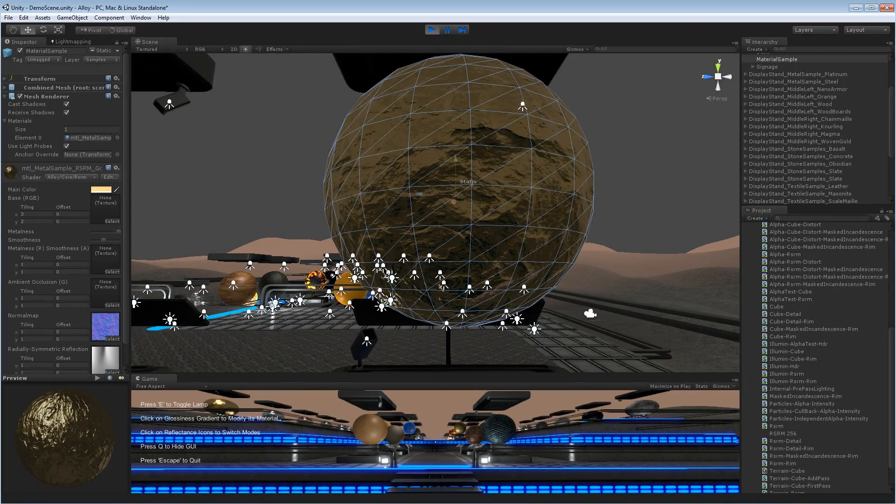